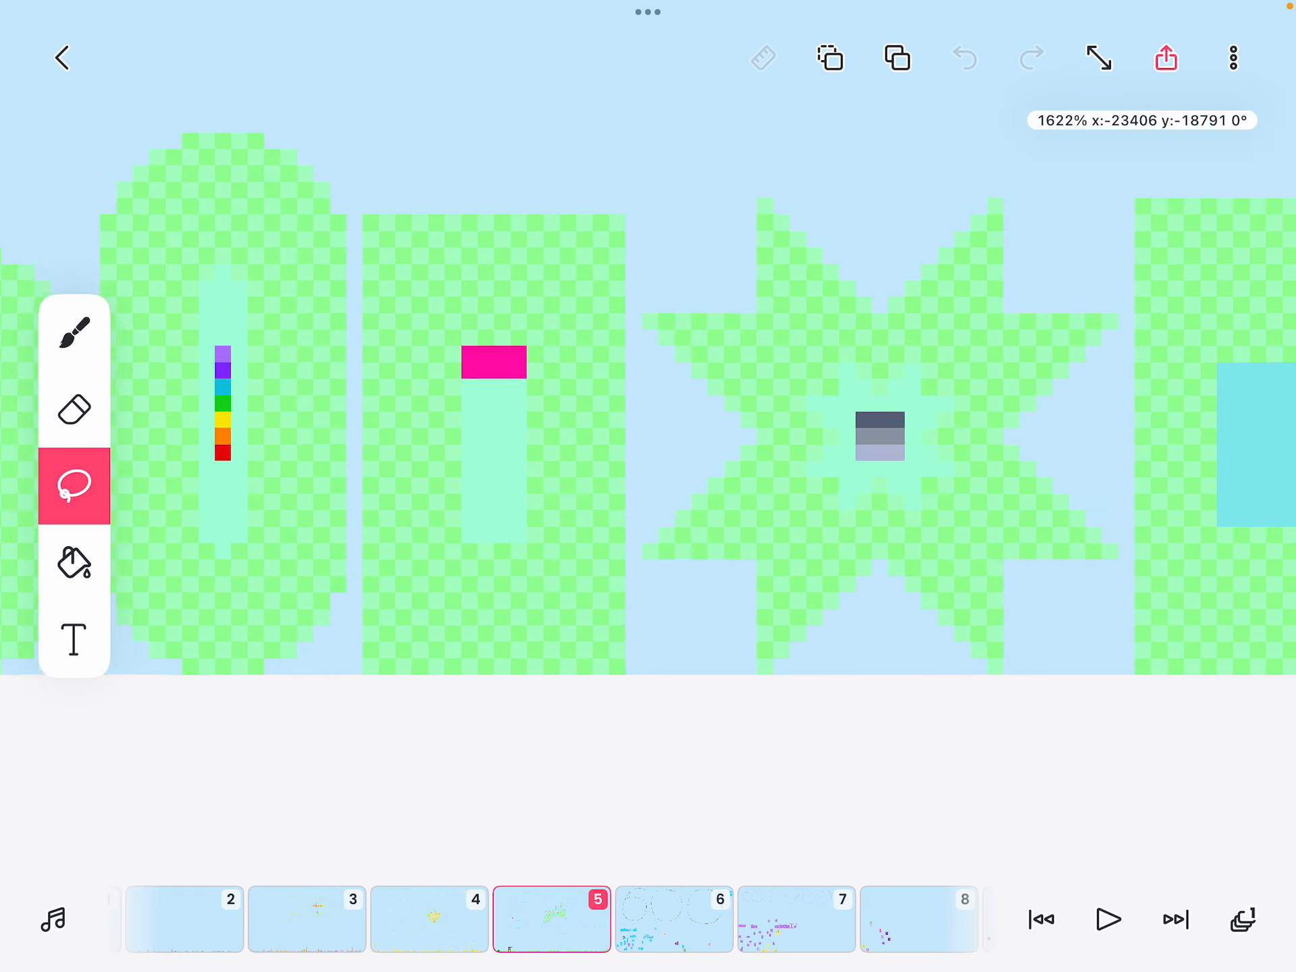
scroll("down", 3)
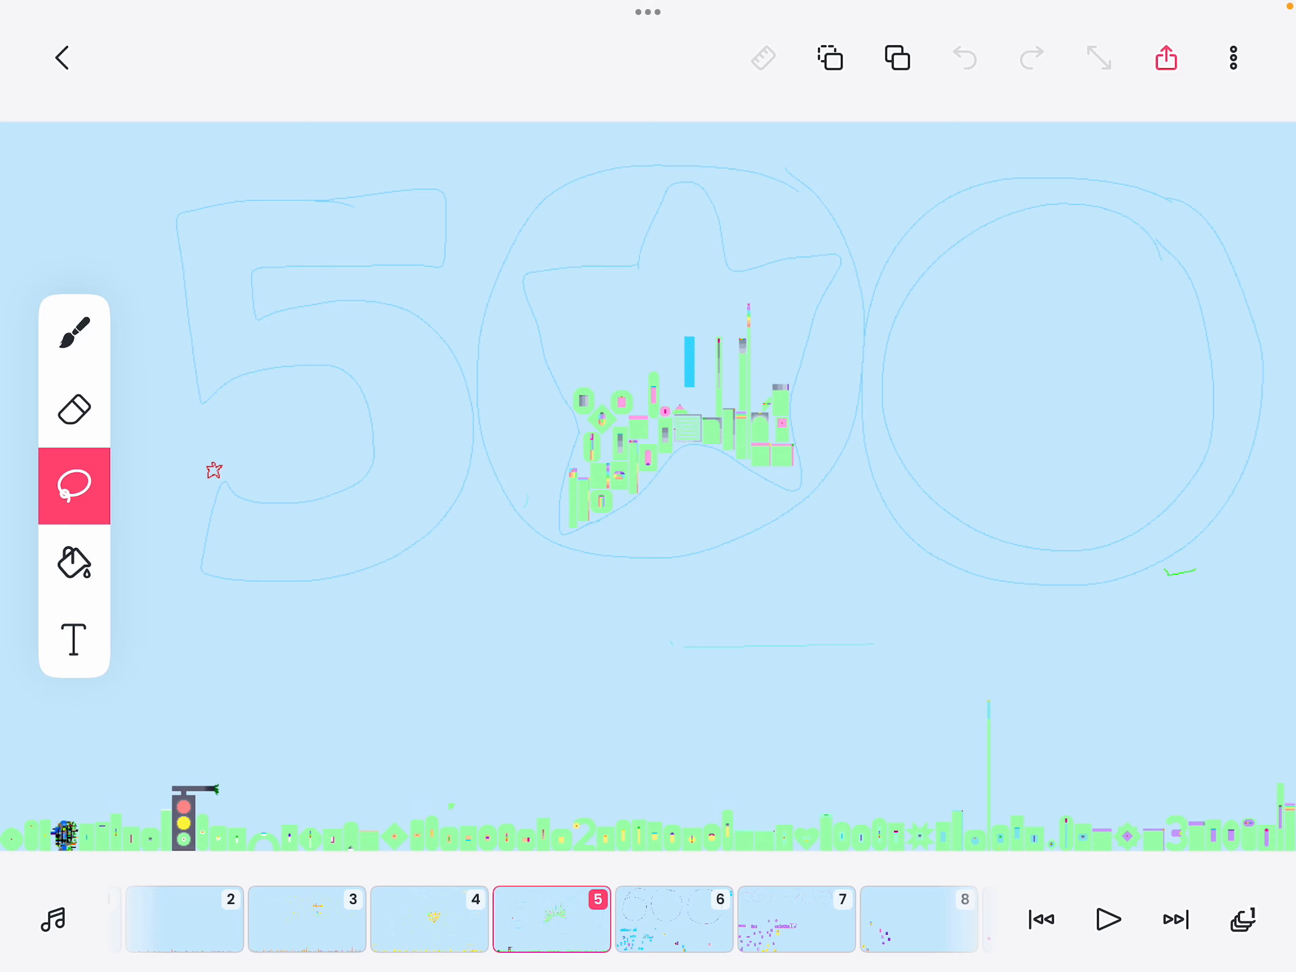
scroll("down", 3)
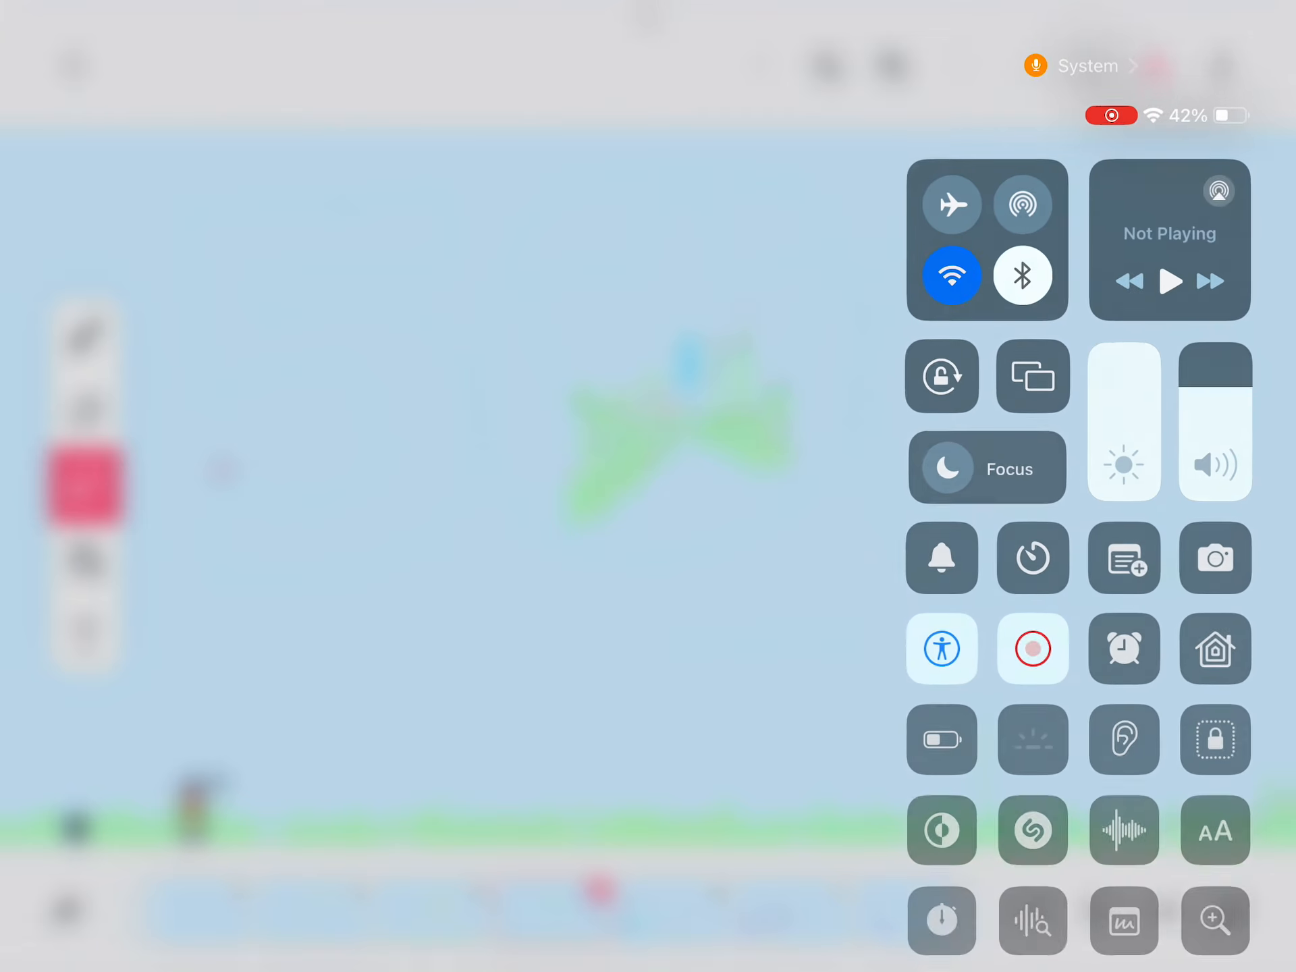